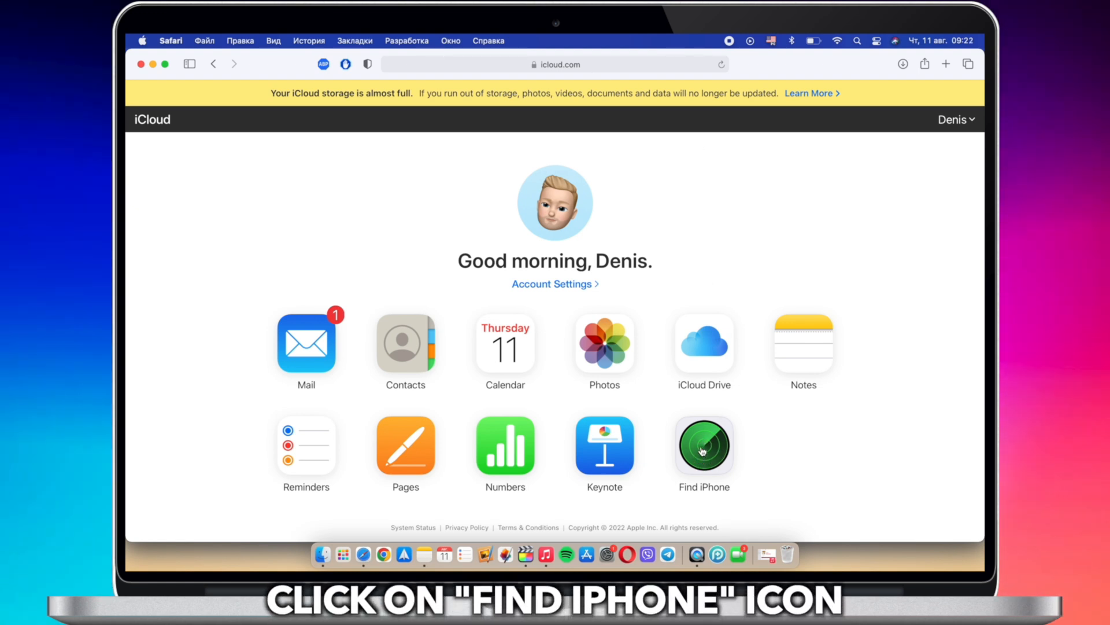
- Locate the iPhone 13 Pro Max in Find iPhone and show its Play Sound, Lost Mode and Erase panel
click(703, 445)
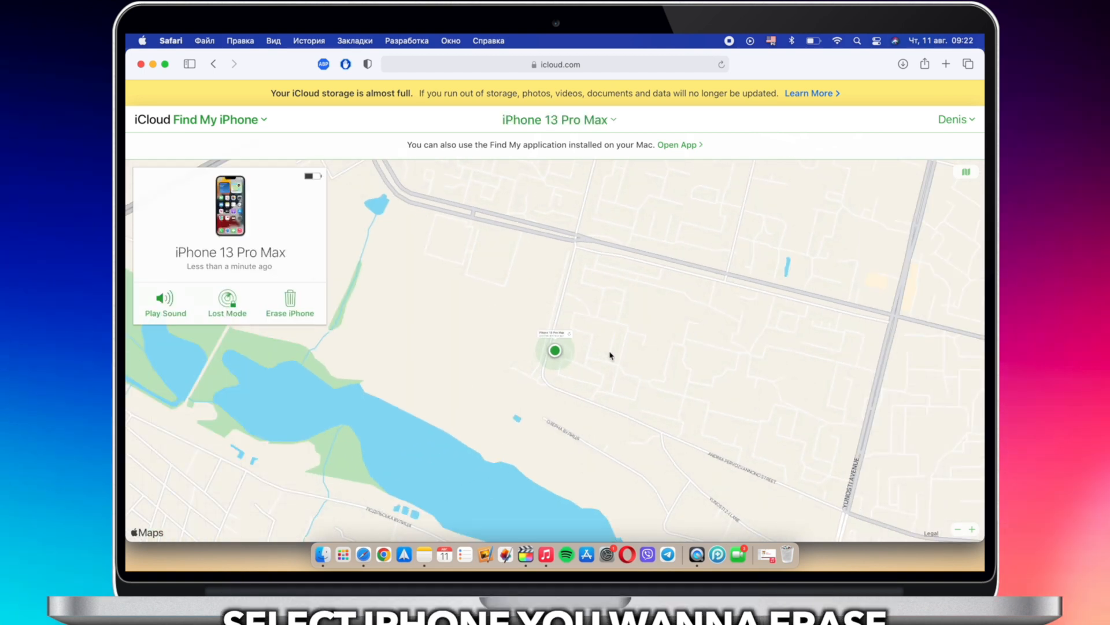
click(555, 351)
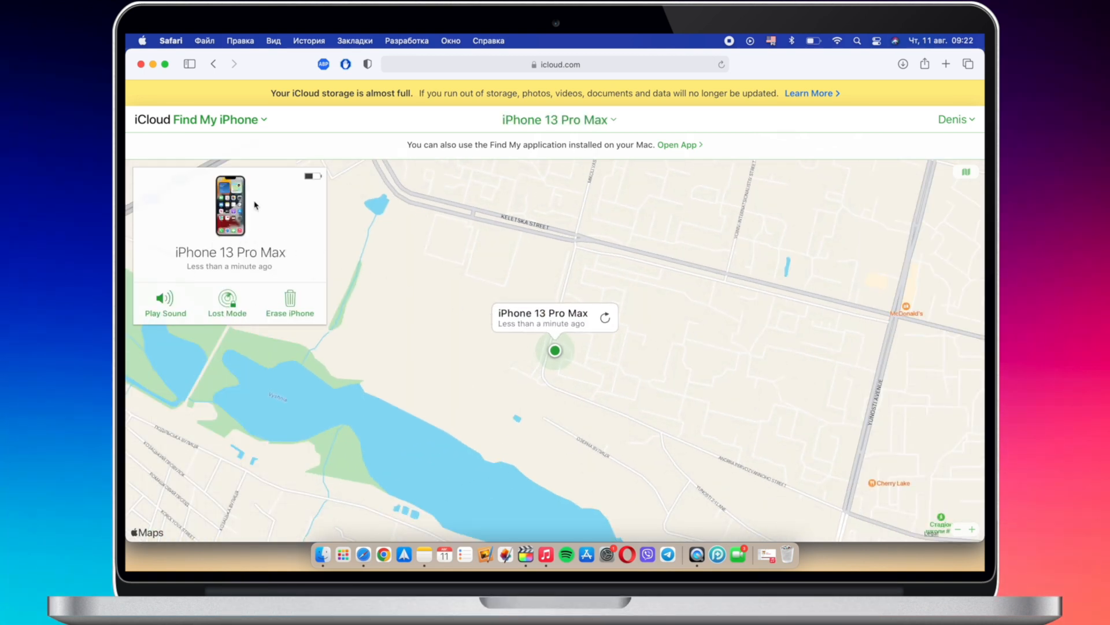
click(290, 303)
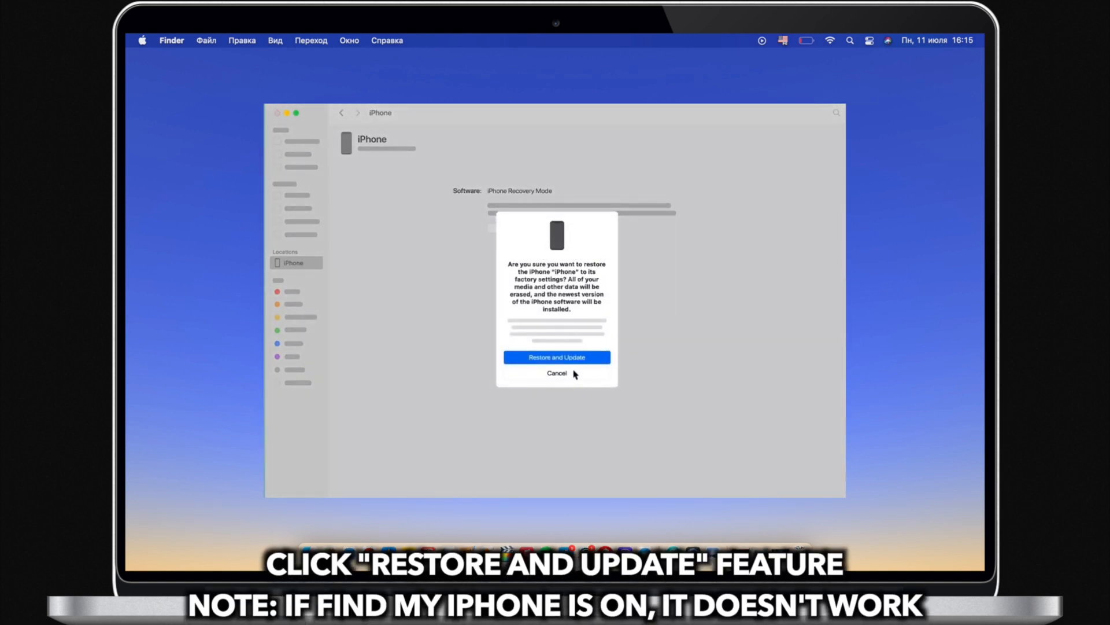
- Choose Restore and Update in Finder's recovery-mode prompt
click(556, 357)
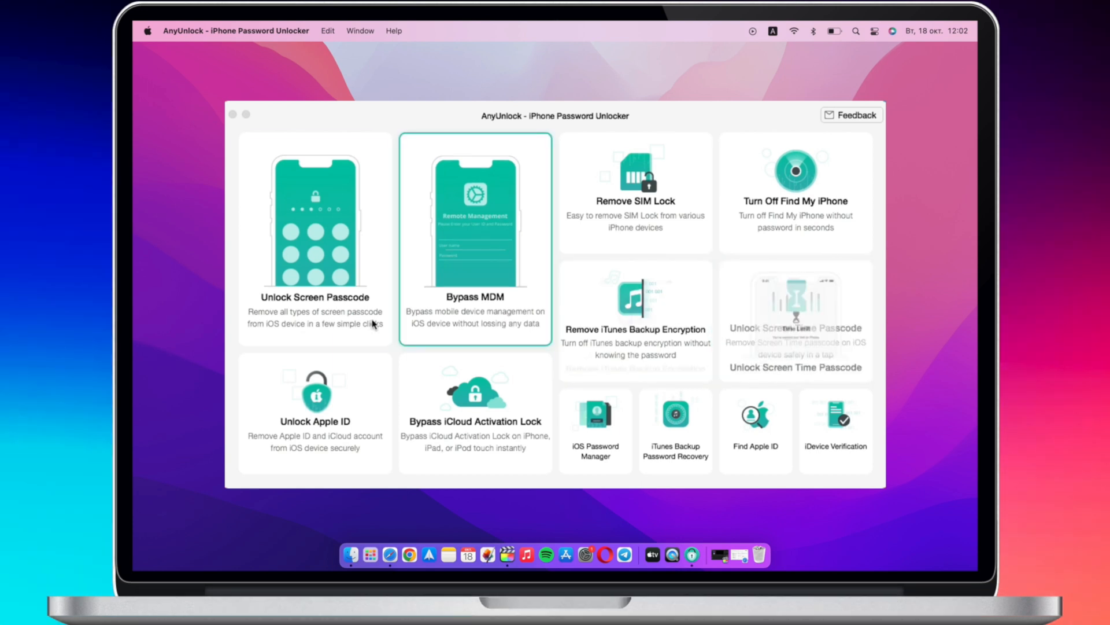
- Start Unlock Screen Passcode and download the iOS 16.0.2 firmware for the iPhone XS
click(314, 224)
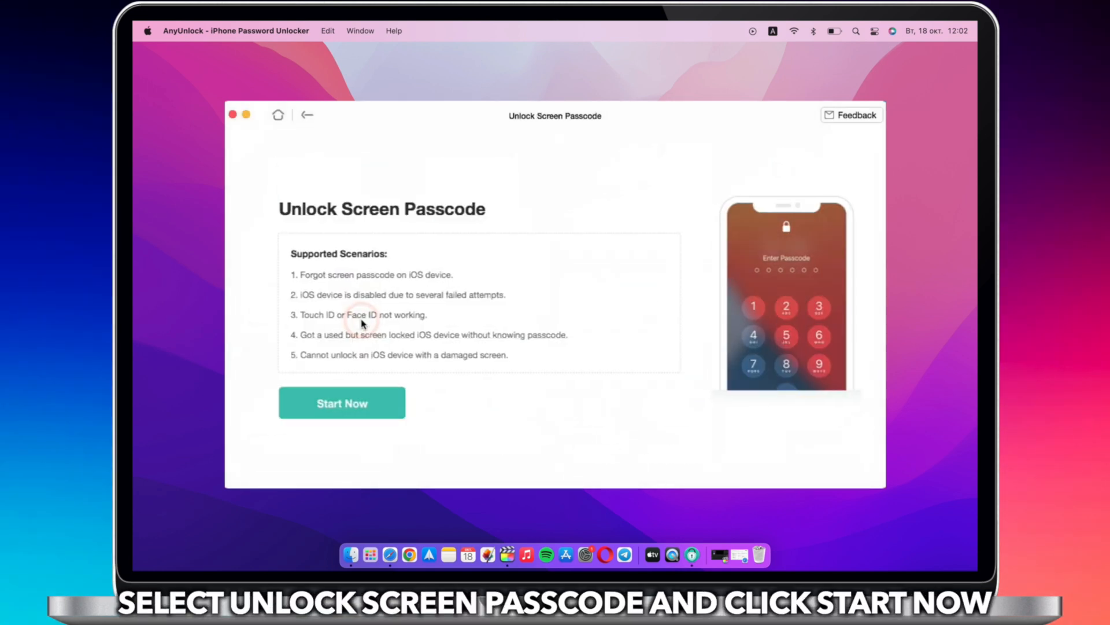
click(342, 403)
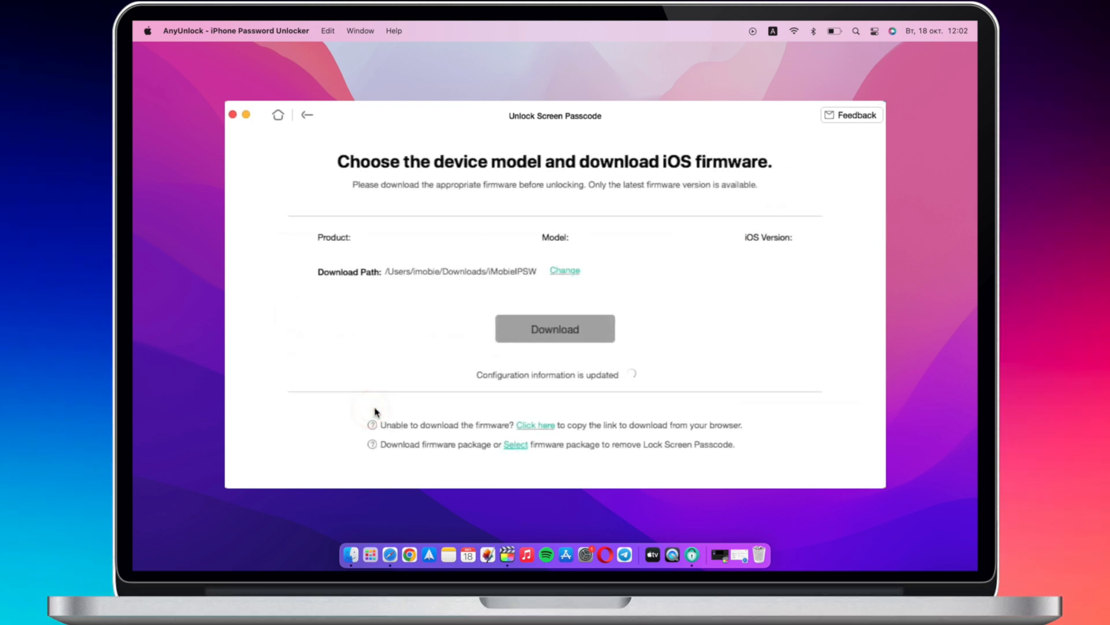
click(555, 328)
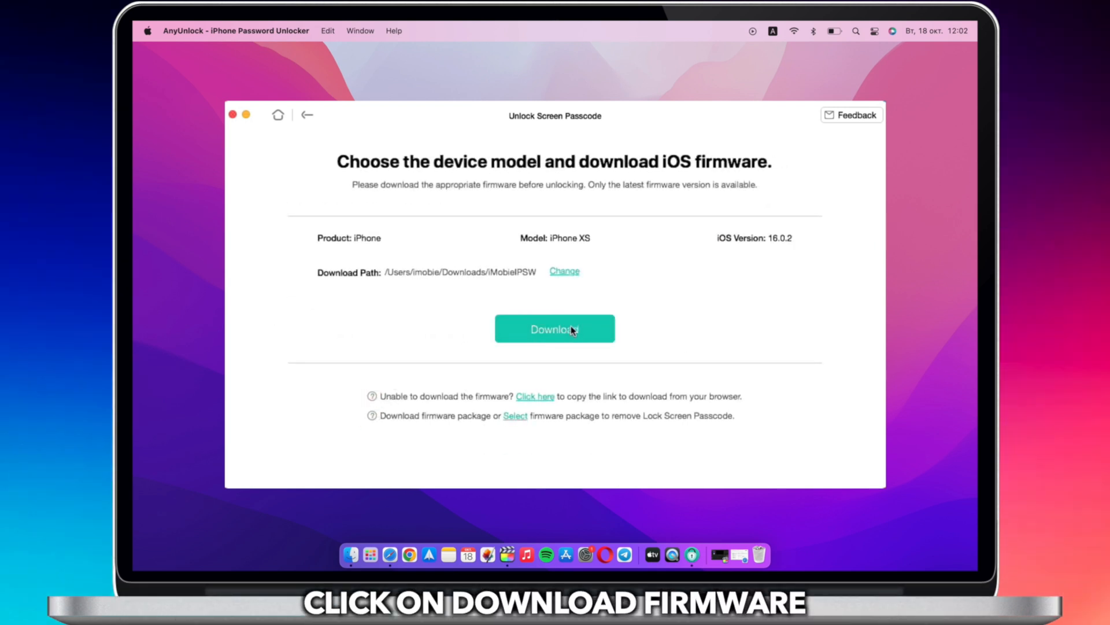
click(554, 328)
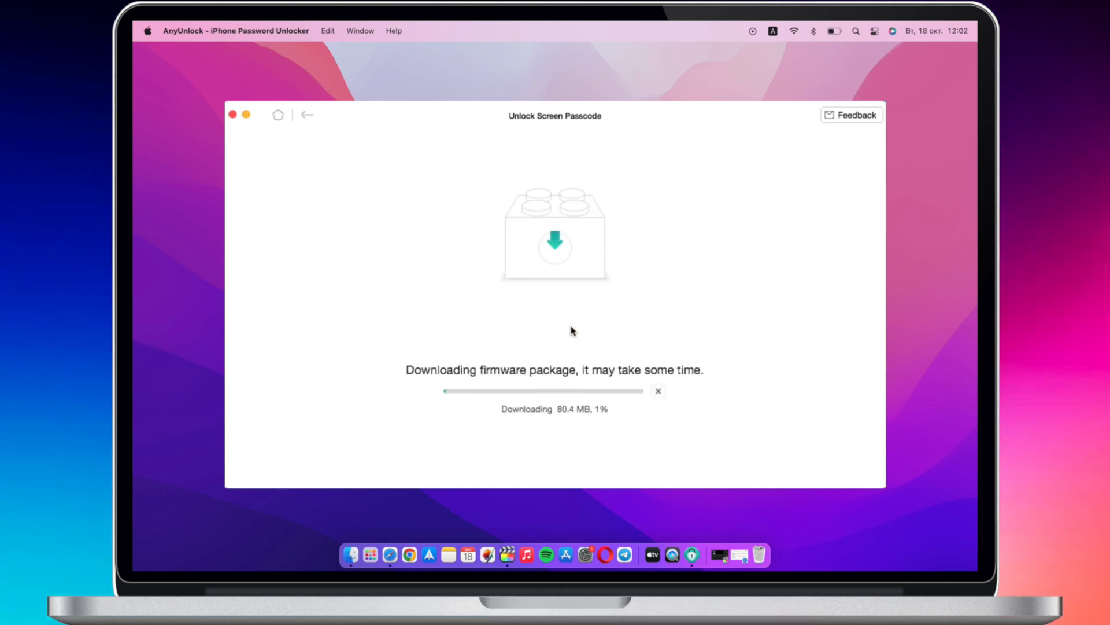